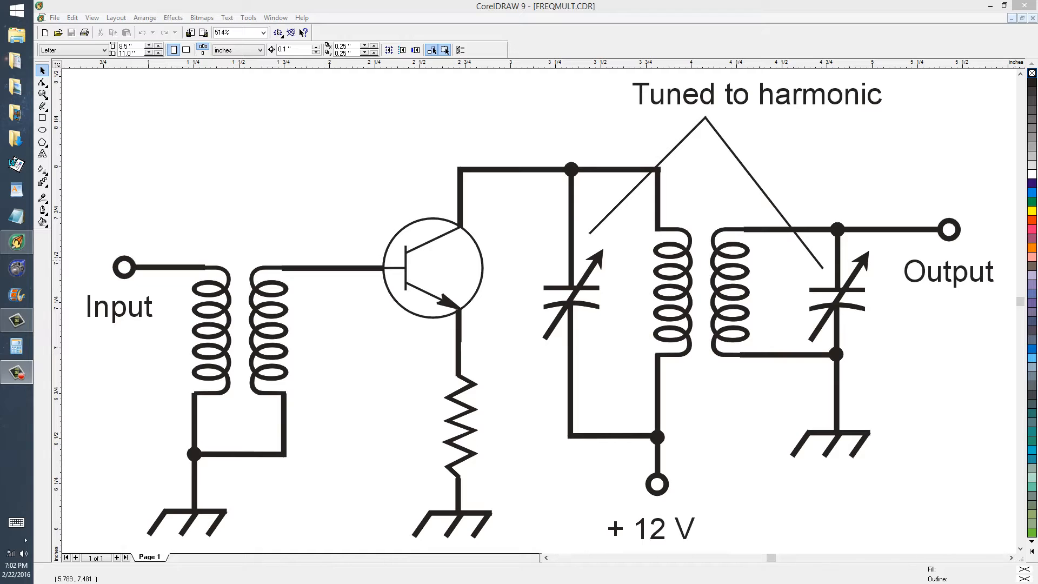
pyautogui.moveTo(609, 420)
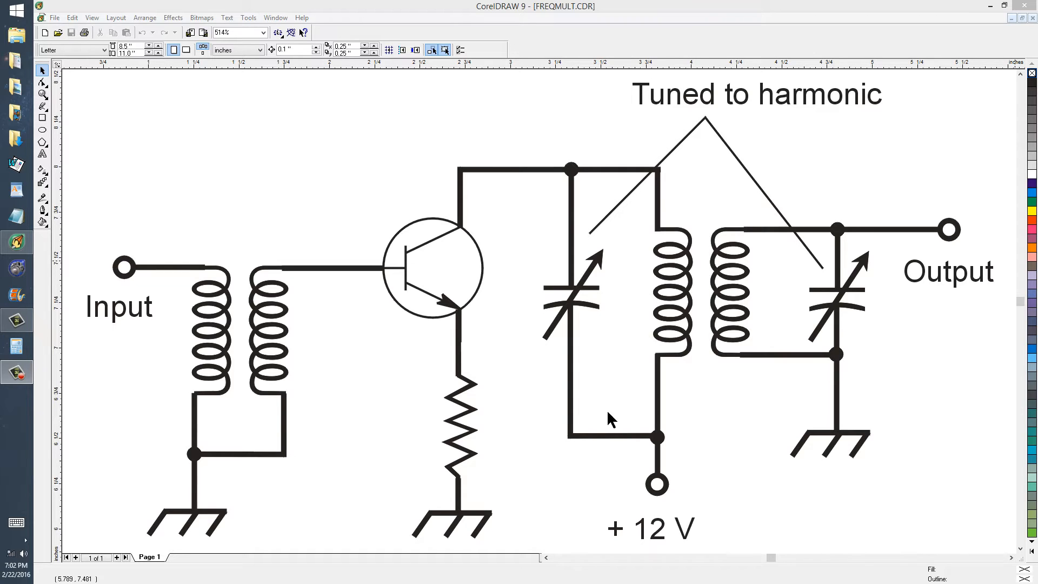
pyautogui.moveTo(503, 268)
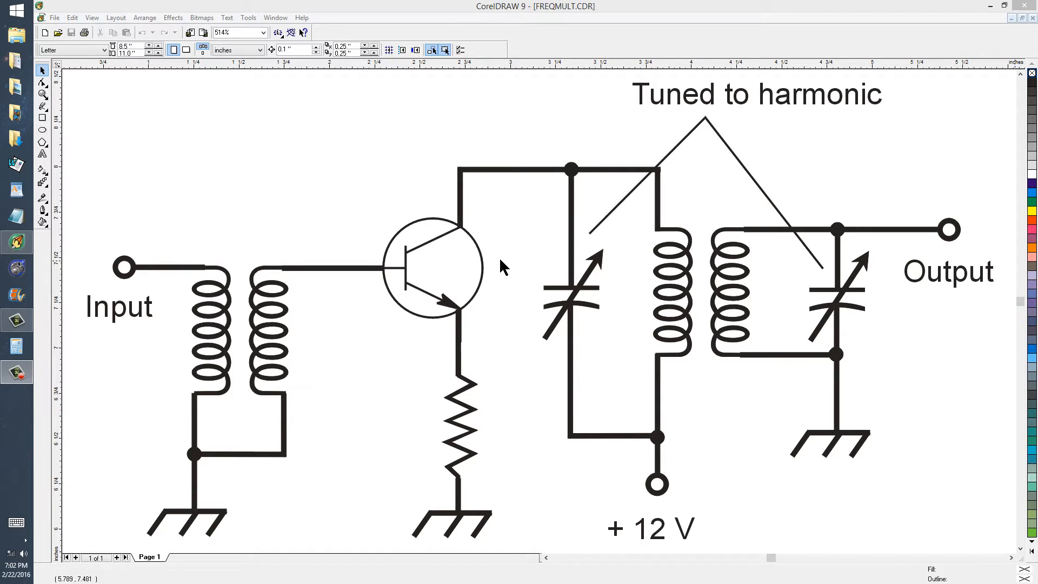
pyautogui.moveTo(427, 261)
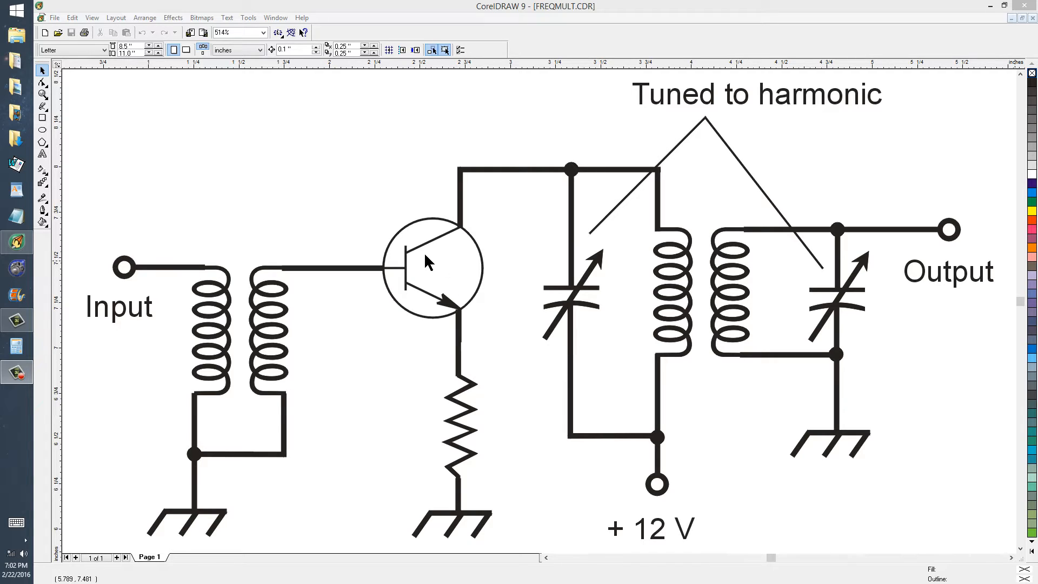
pyautogui.moveTo(457, 235)
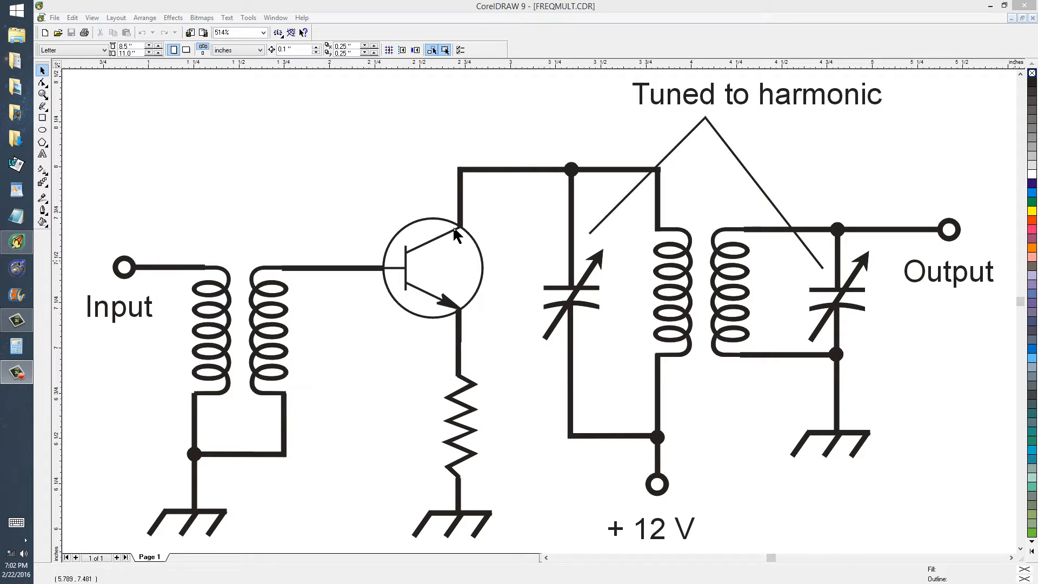
pyautogui.moveTo(470, 308)
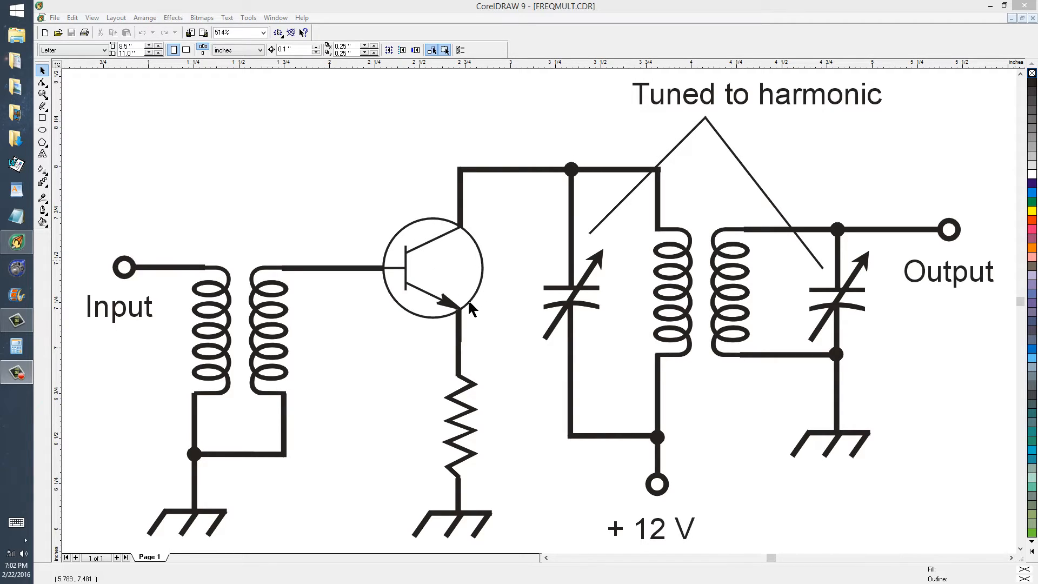
pyautogui.moveTo(393, 305)
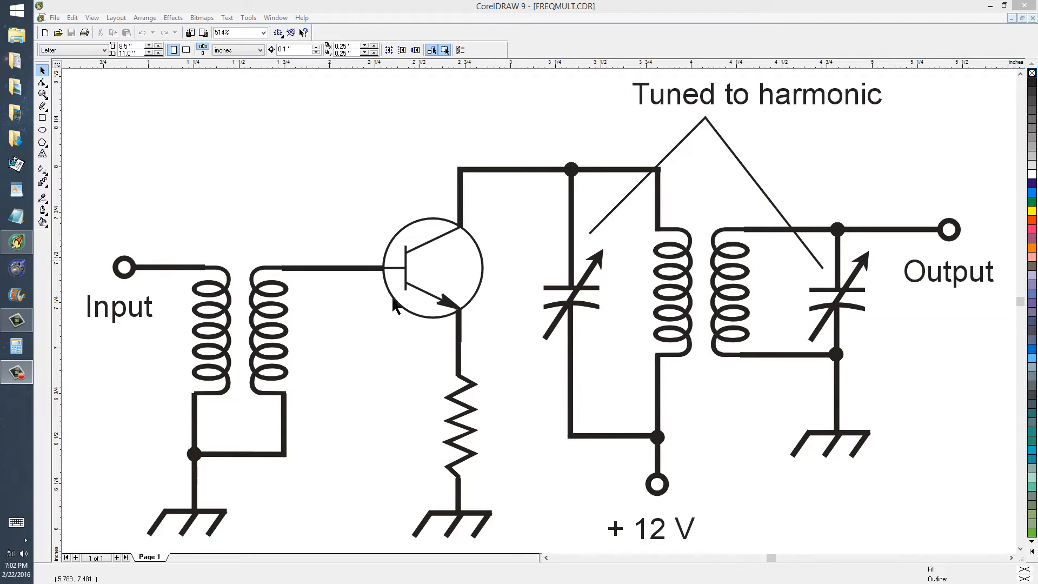
pyautogui.moveTo(403, 237)
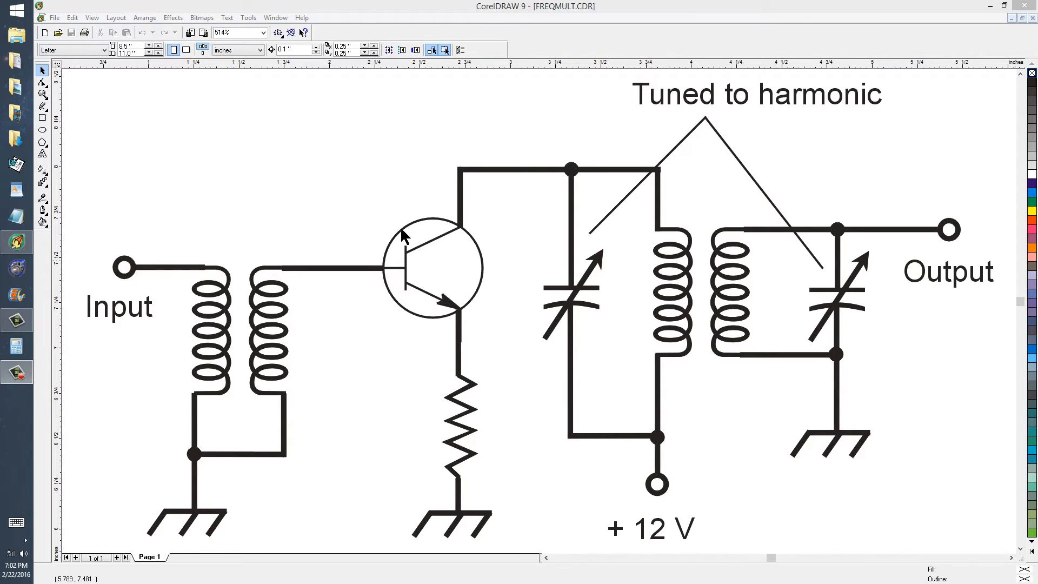
pyautogui.moveTo(424, 225)
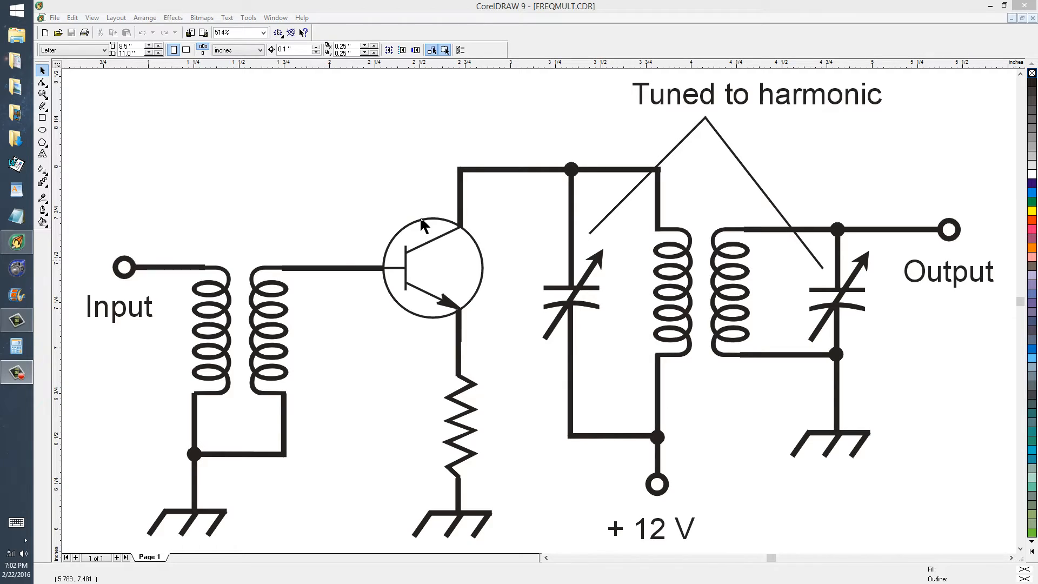
pyautogui.moveTo(436, 223)
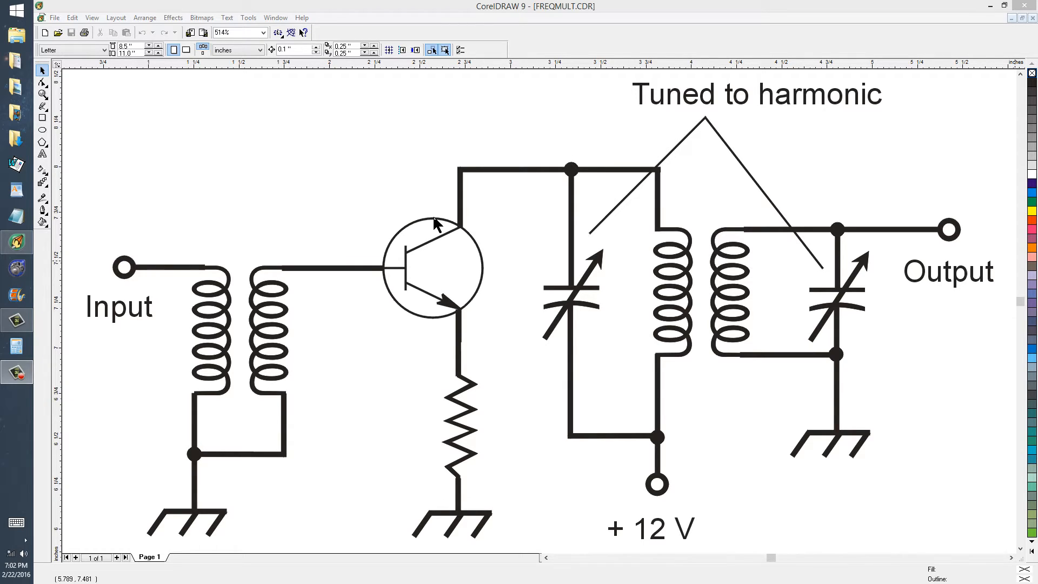
pyautogui.moveTo(455, 229)
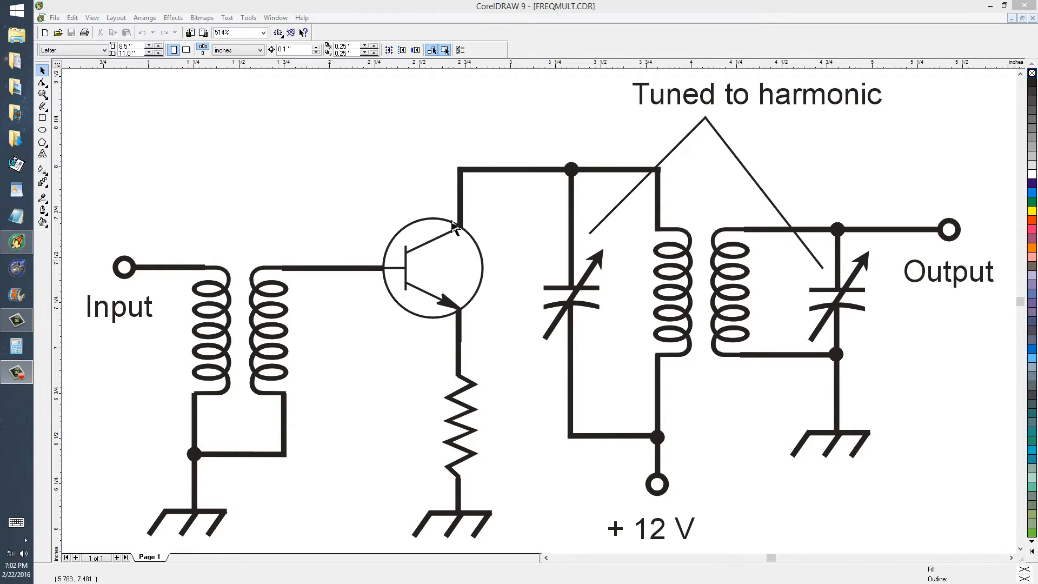
pyautogui.moveTo(456, 234)
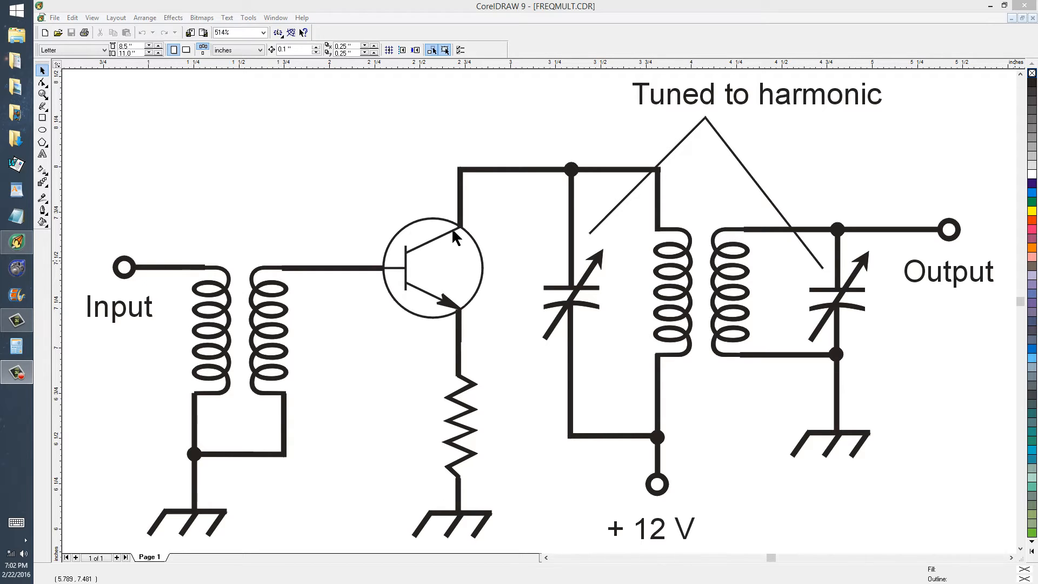
pyautogui.moveTo(445, 281)
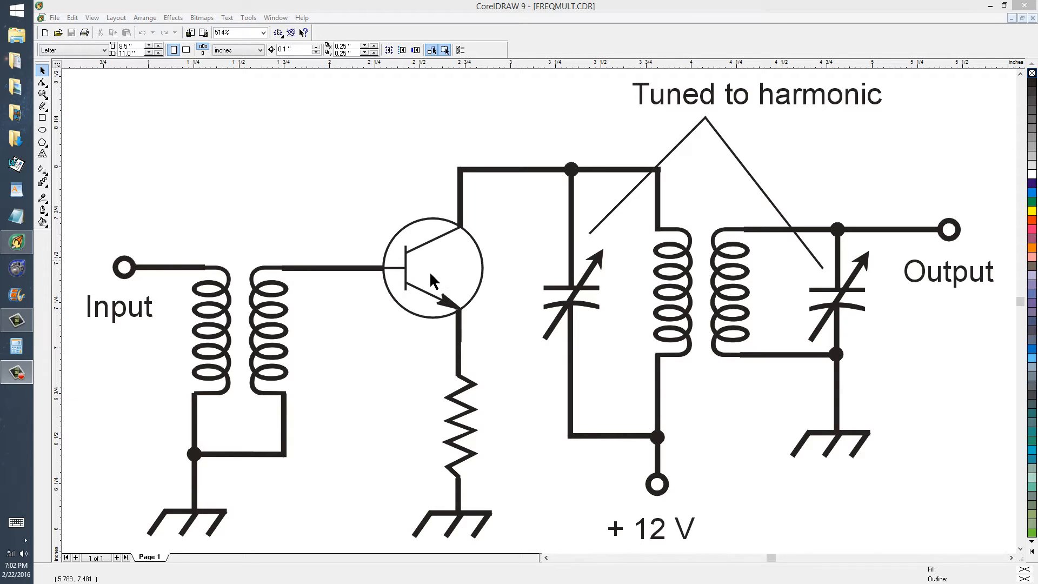
pyautogui.moveTo(373, 276)
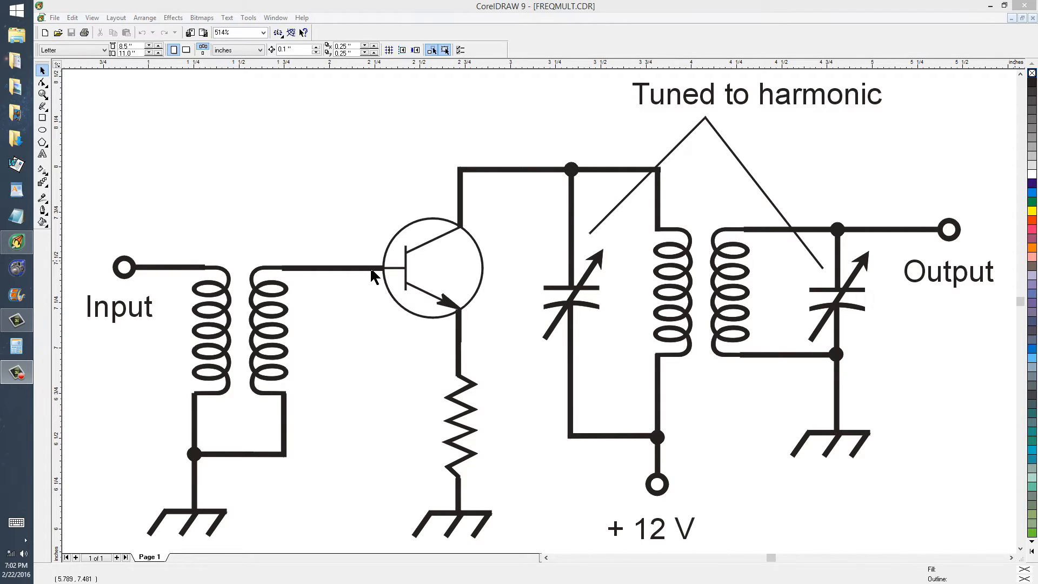
pyautogui.moveTo(443, 305)
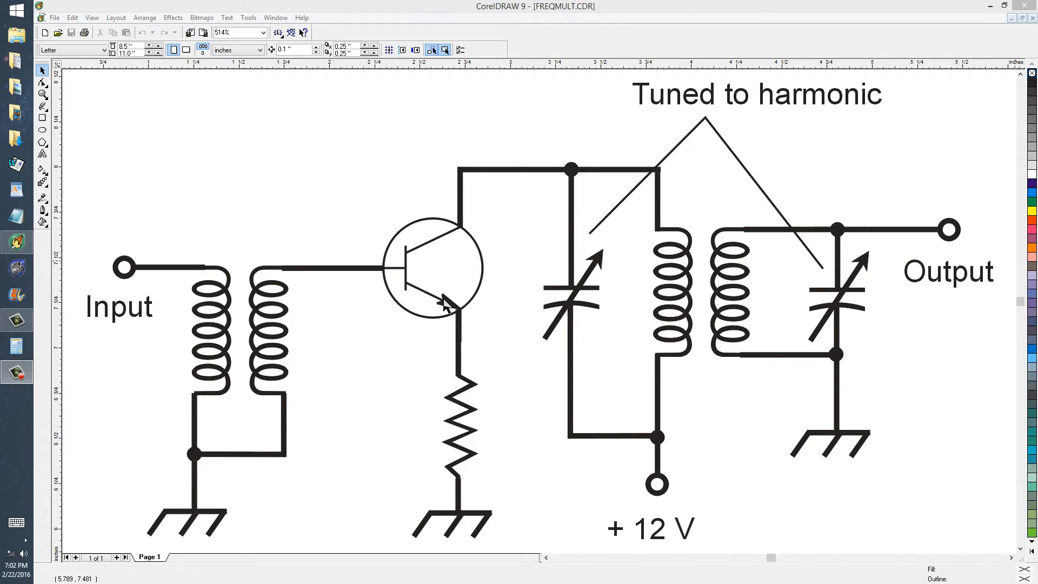
pyautogui.moveTo(443, 453)
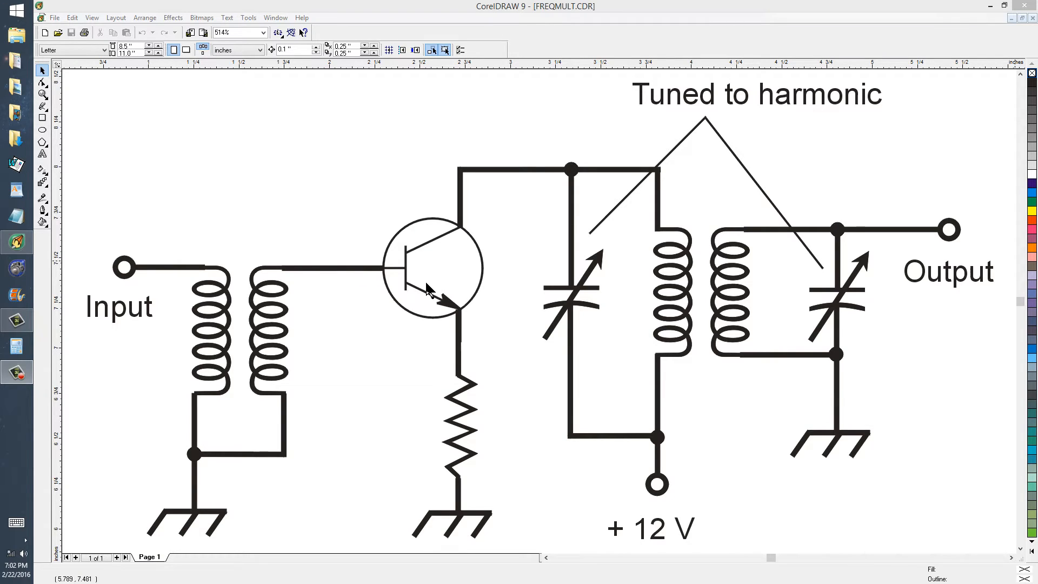
pyautogui.moveTo(471, 431)
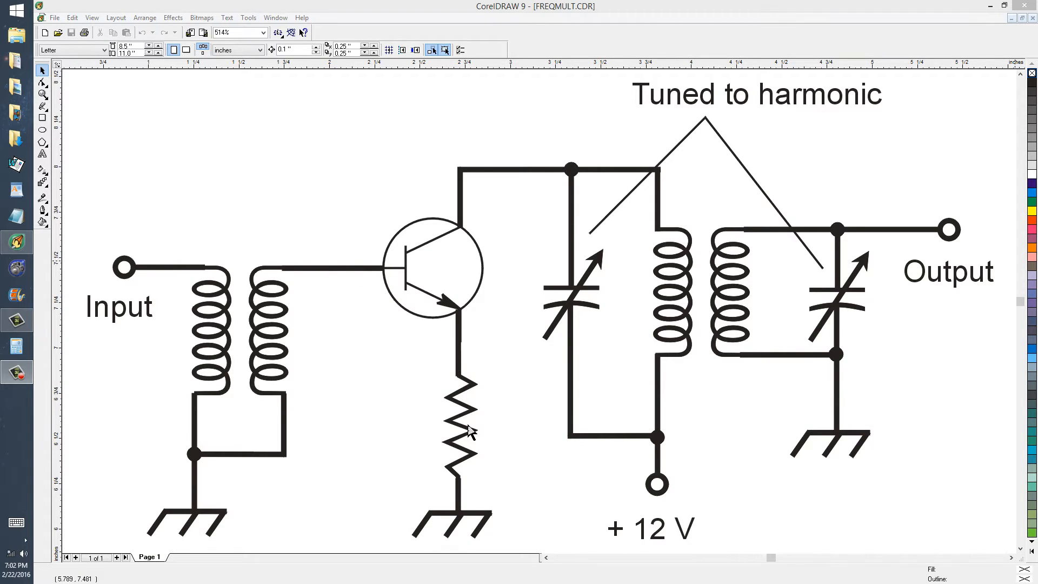
pyautogui.moveTo(461, 387)
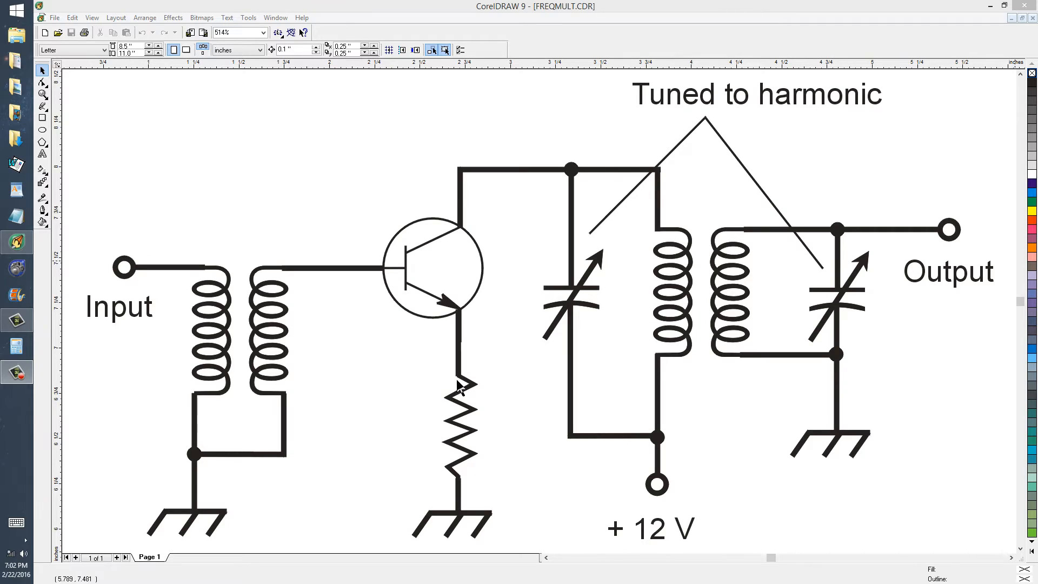
pyautogui.moveTo(462, 383)
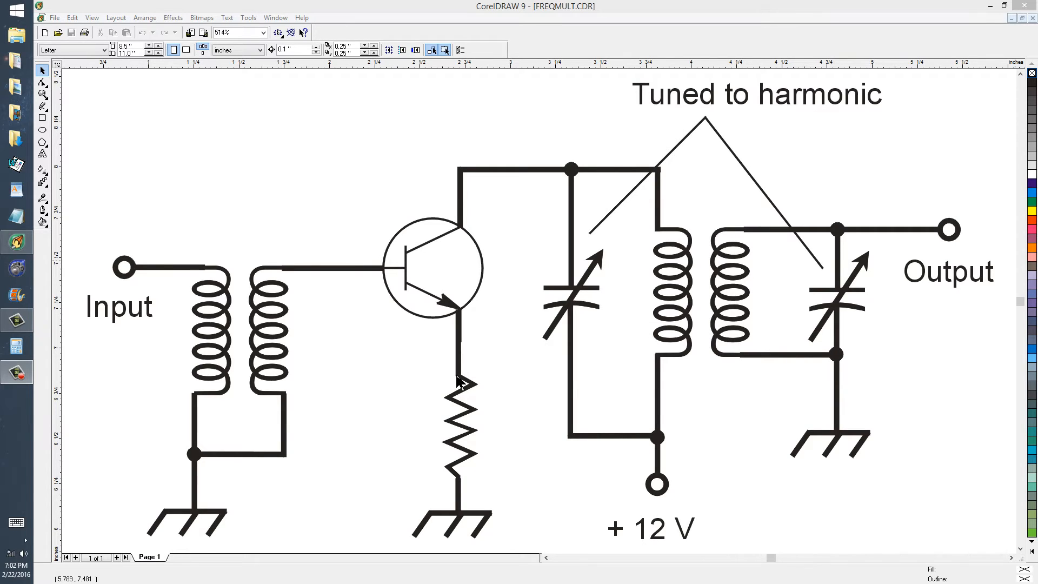
pyautogui.moveTo(129, 283)
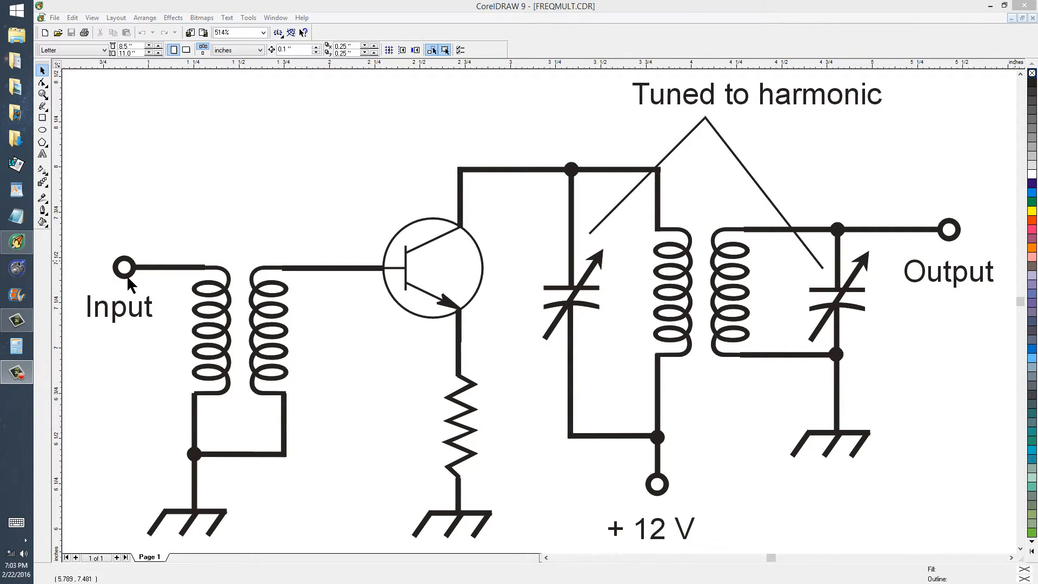
pyautogui.moveTo(305, 412)
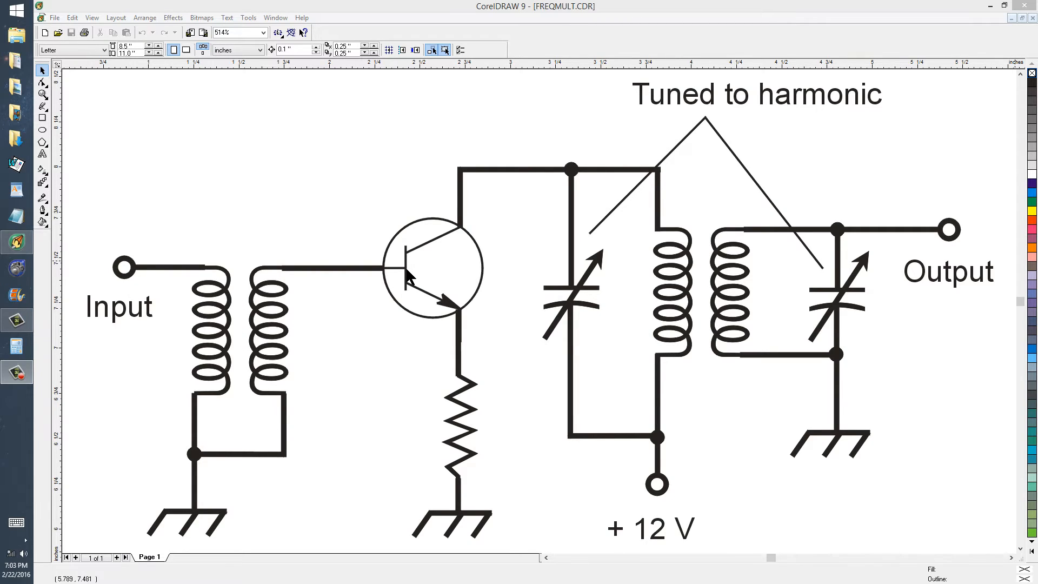
pyautogui.moveTo(409, 277)
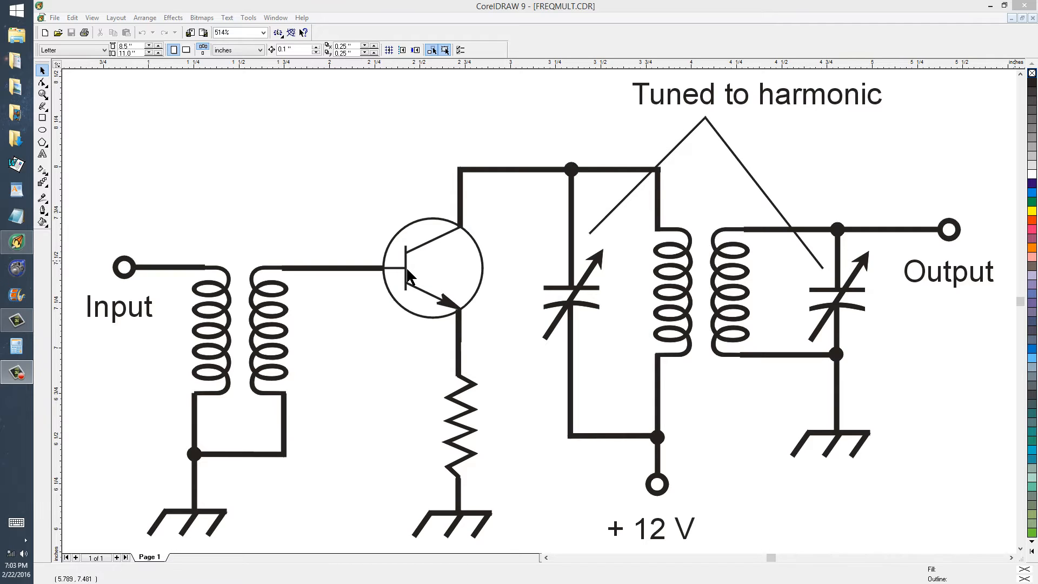
pyautogui.moveTo(423, 270)
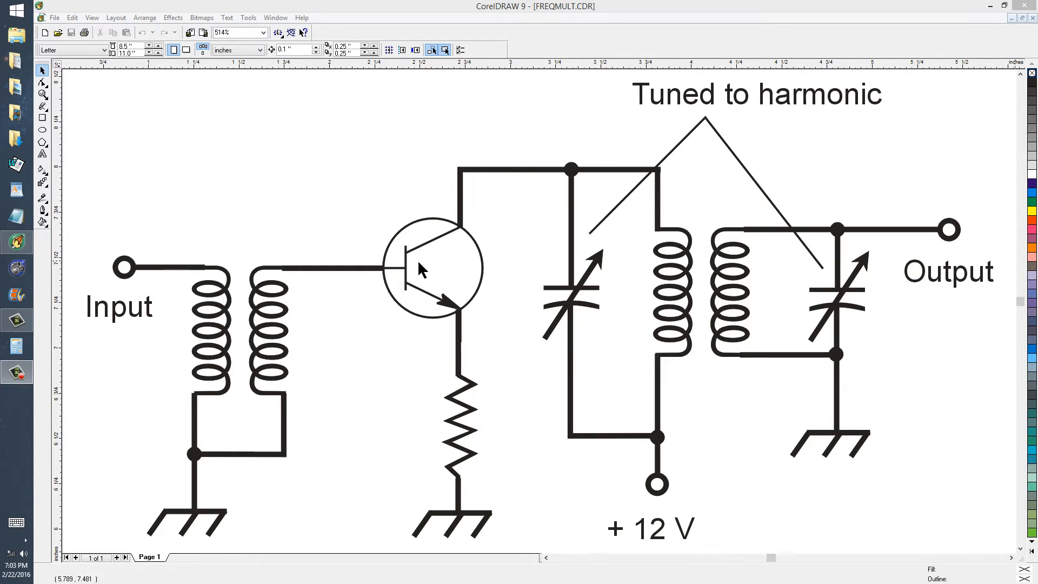
pyautogui.moveTo(656, 190)
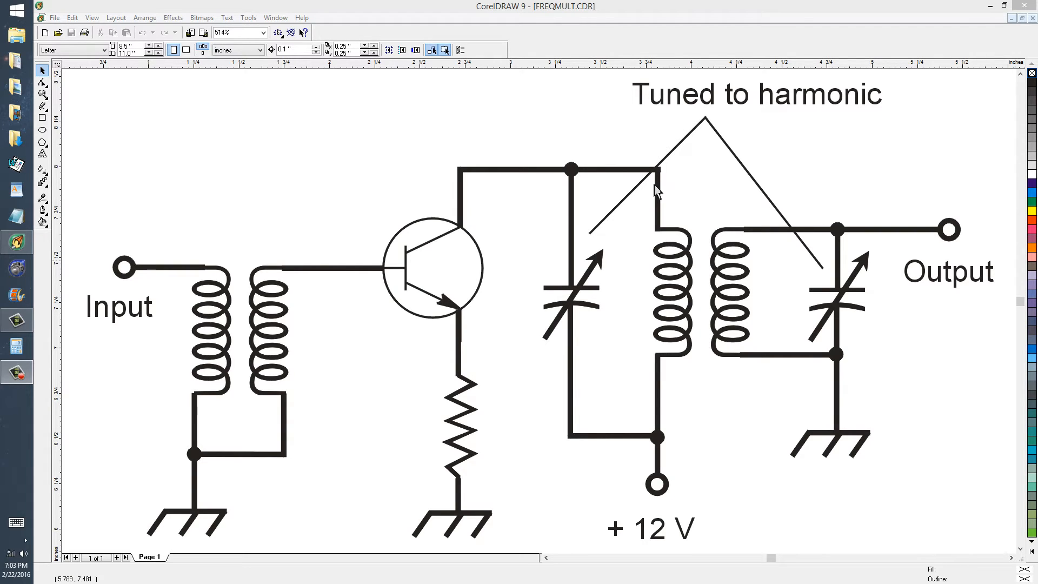
pyautogui.moveTo(833, 266)
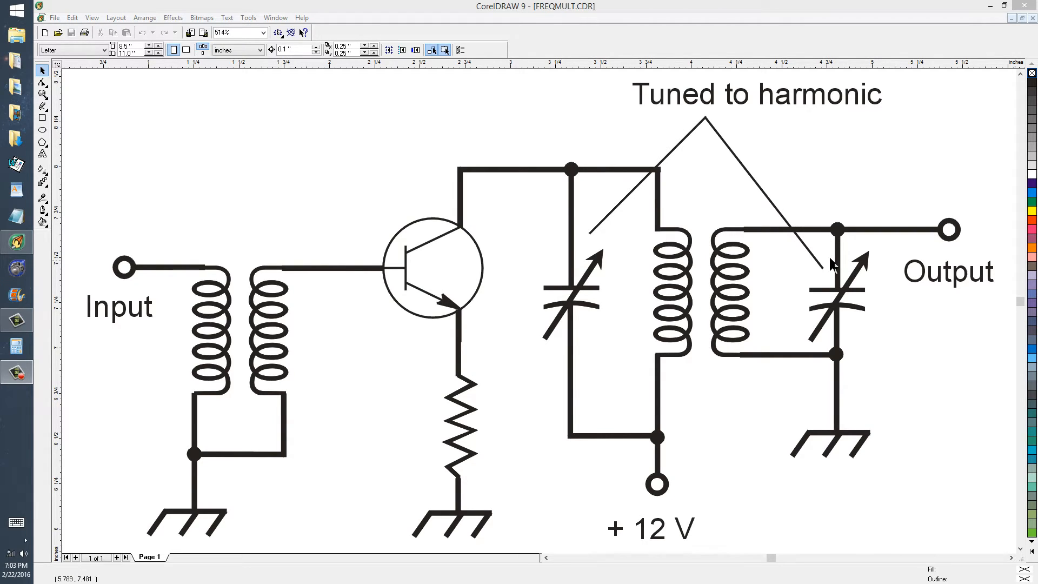
pyautogui.moveTo(833, 299)
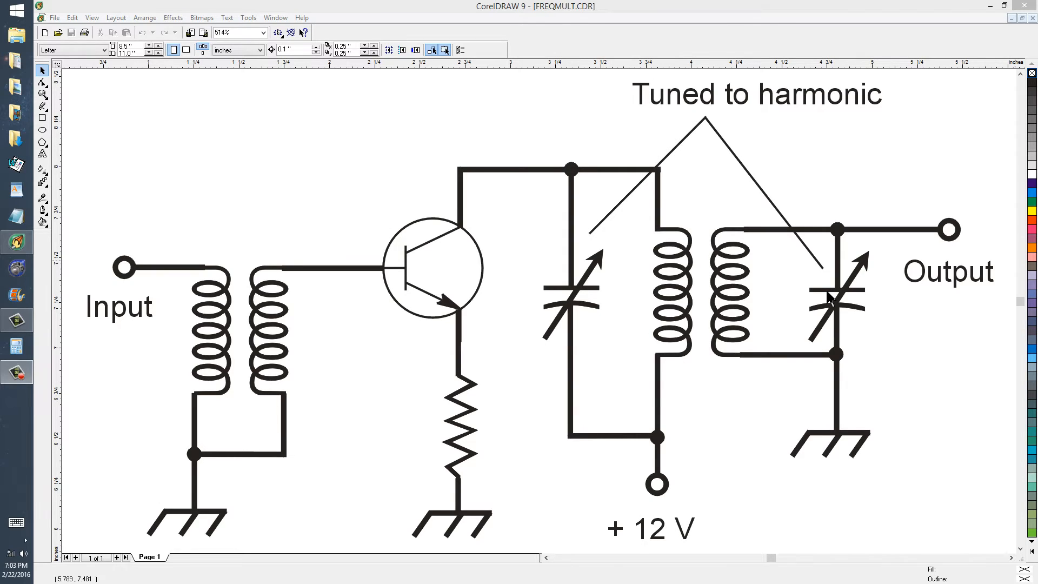
pyautogui.moveTo(441, 367)
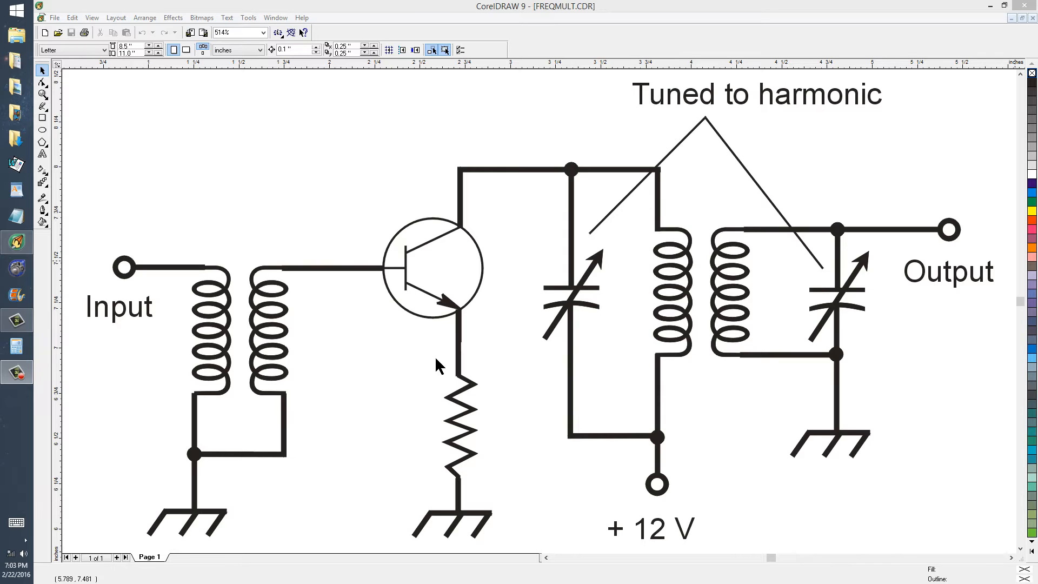
pyautogui.moveTo(675, 173)
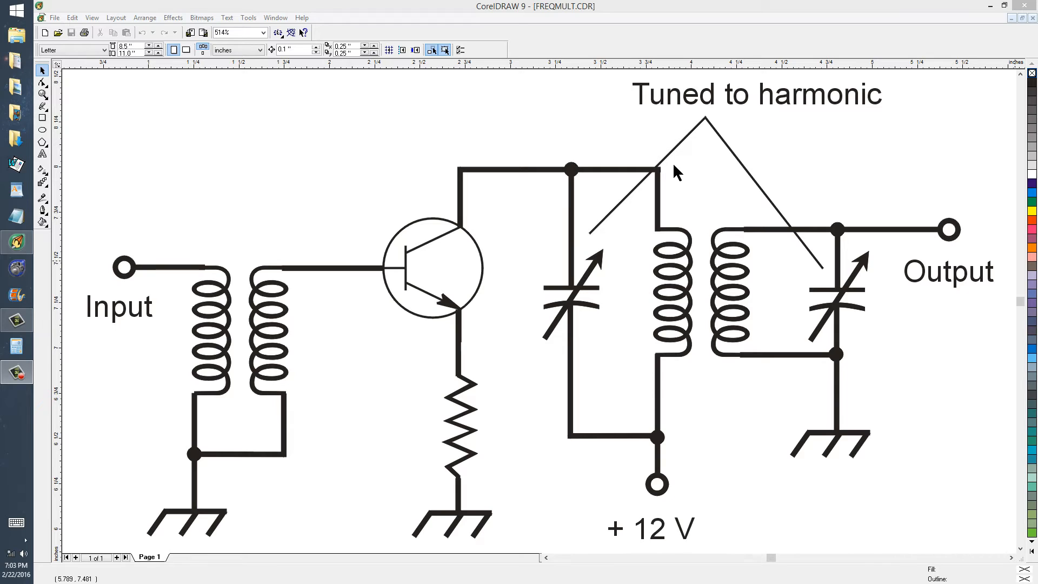
pyautogui.moveTo(764, 119)
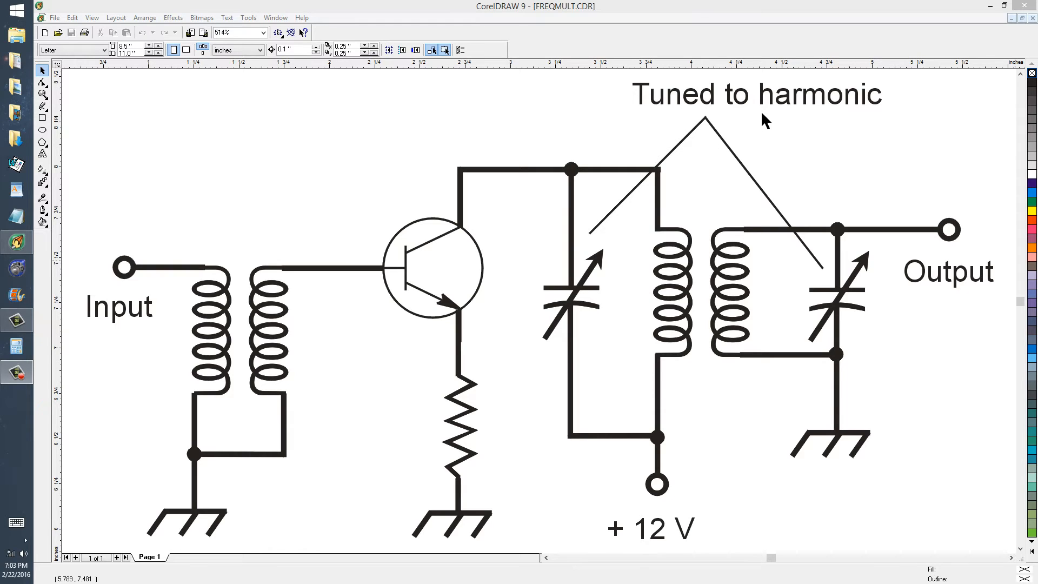
pyautogui.moveTo(801, 252)
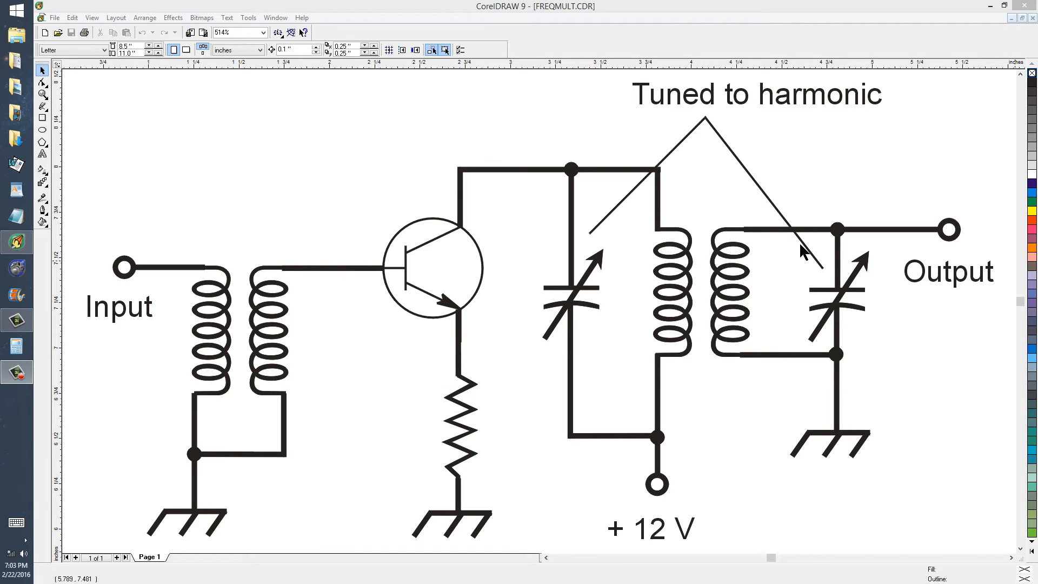
pyautogui.moveTo(829, 264)
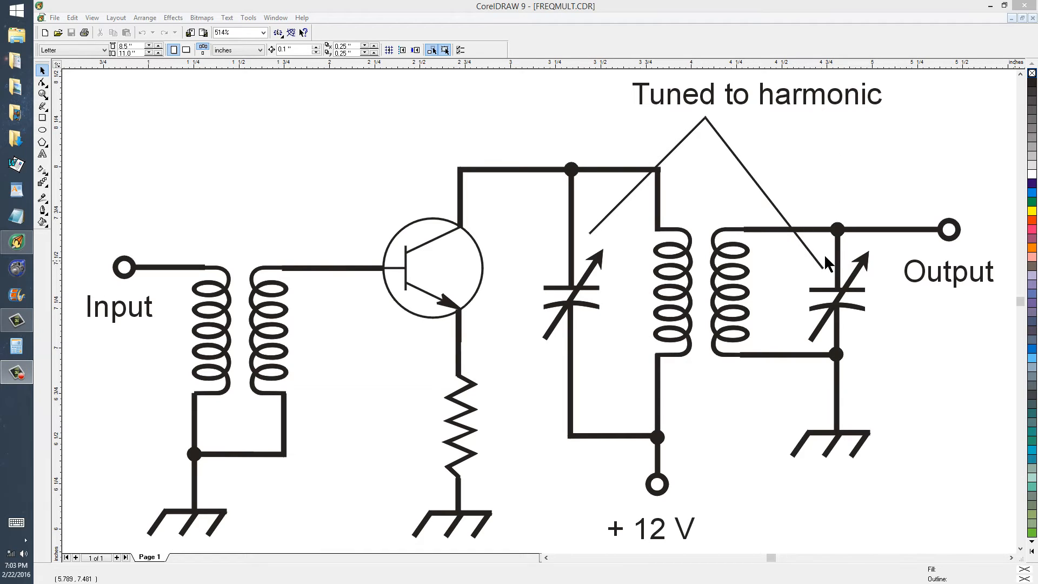
pyautogui.moveTo(689, 395)
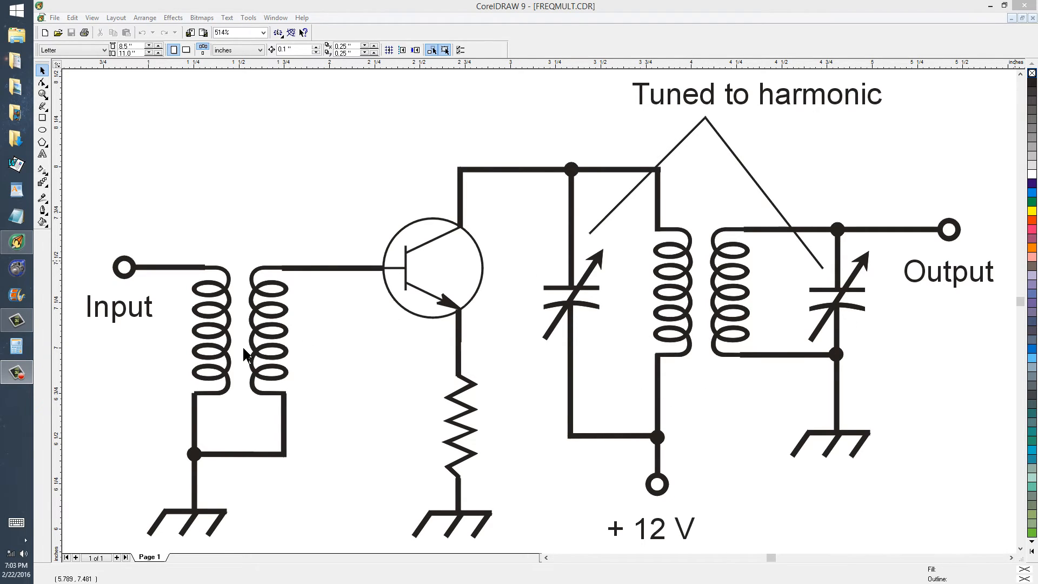
pyautogui.moveTo(281, 340)
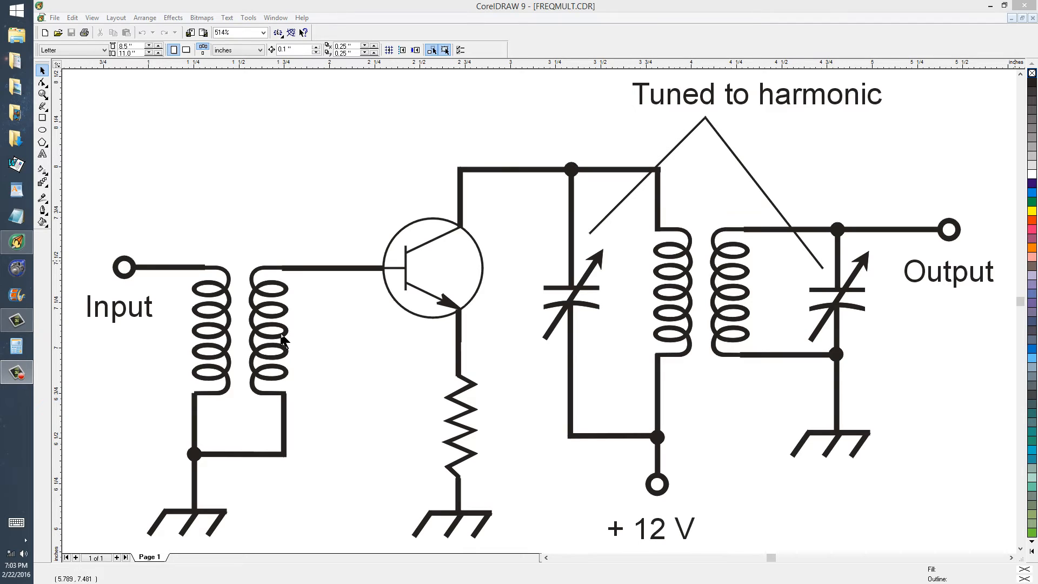
pyautogui.moveTo(636, 184)
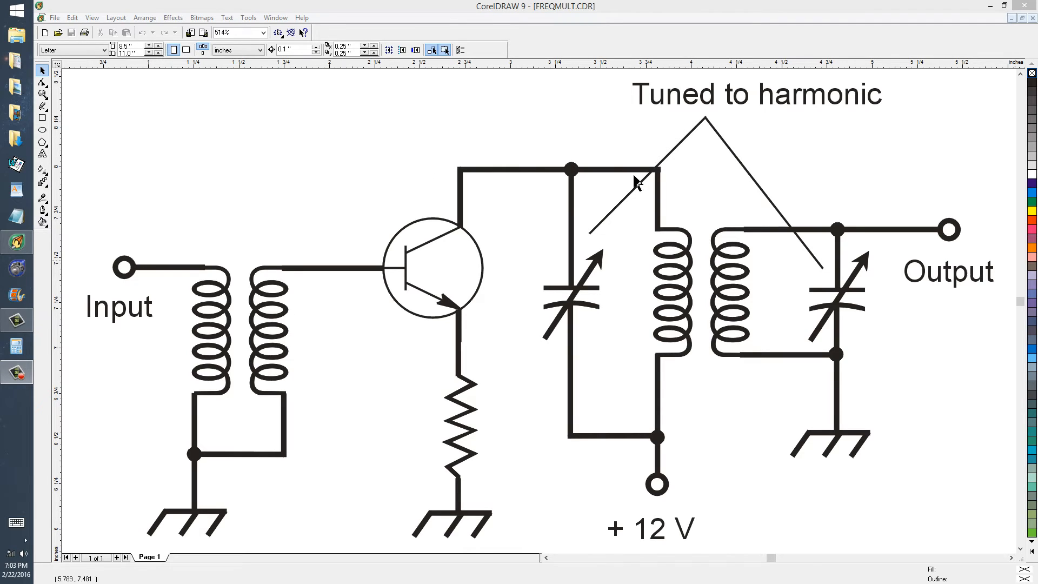
pyautogui.moveTo(592, 446)
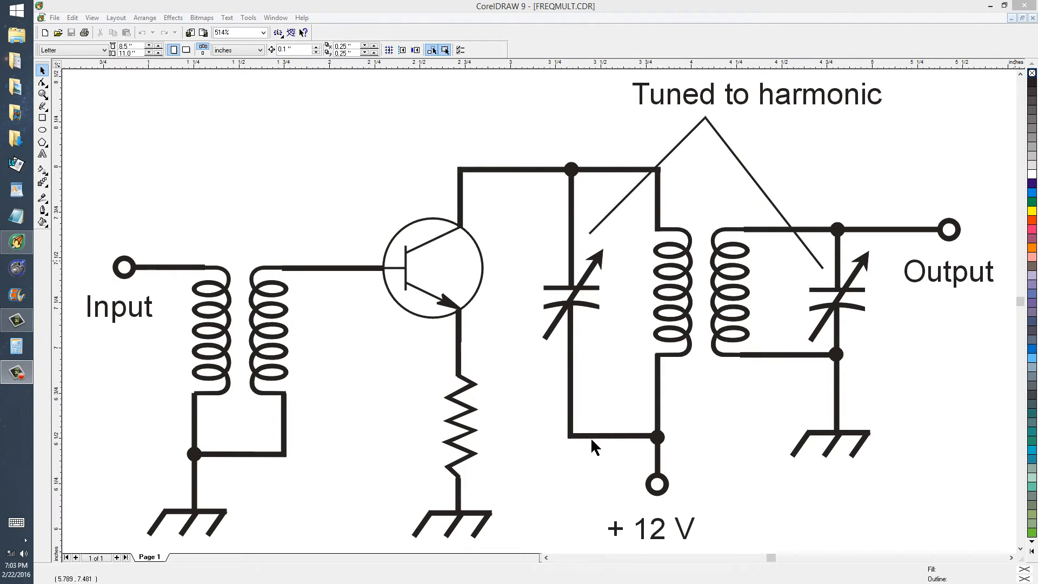
pyautogui.moveTo(441, 167)
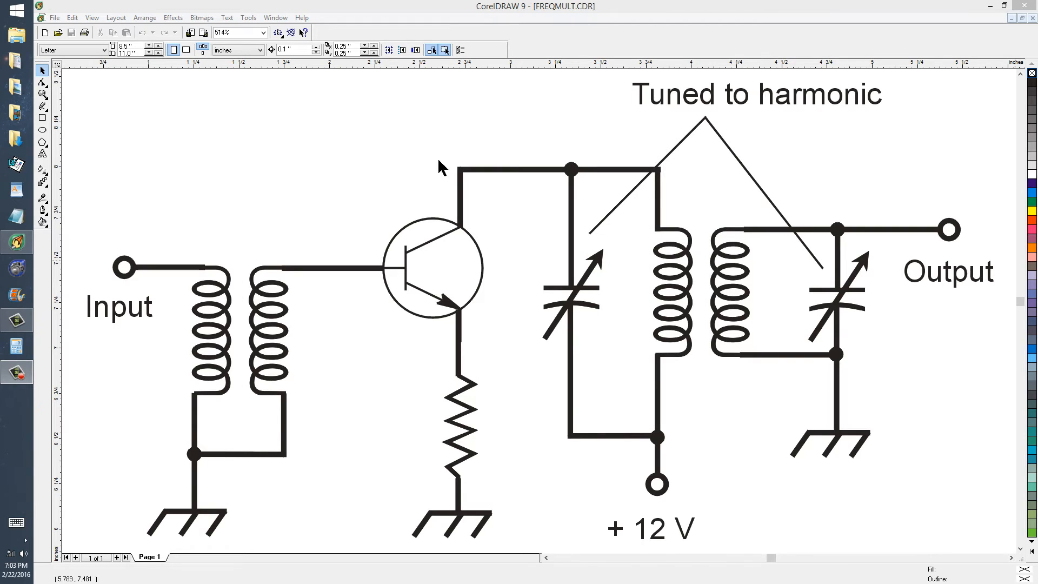
pyautogui.moveTo(622, 154)
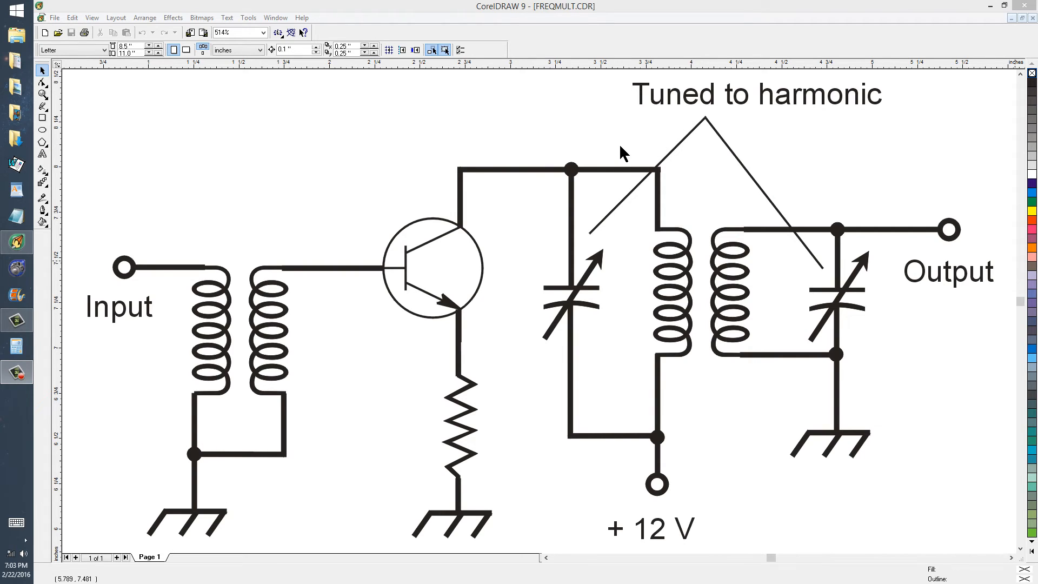
pyautogui.moveTo(152, 340)
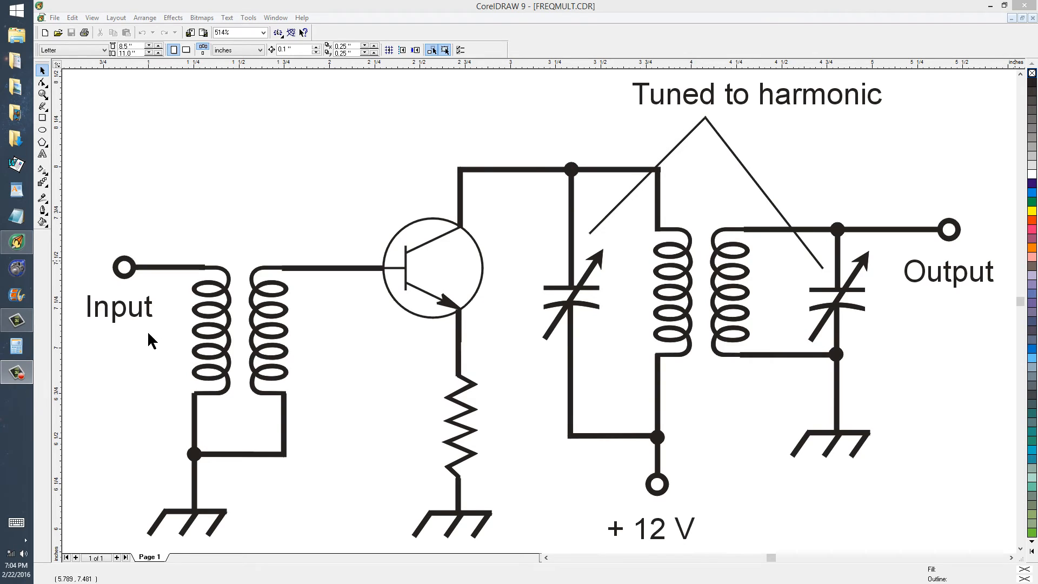
pyautogui.moveTo(134, 329)
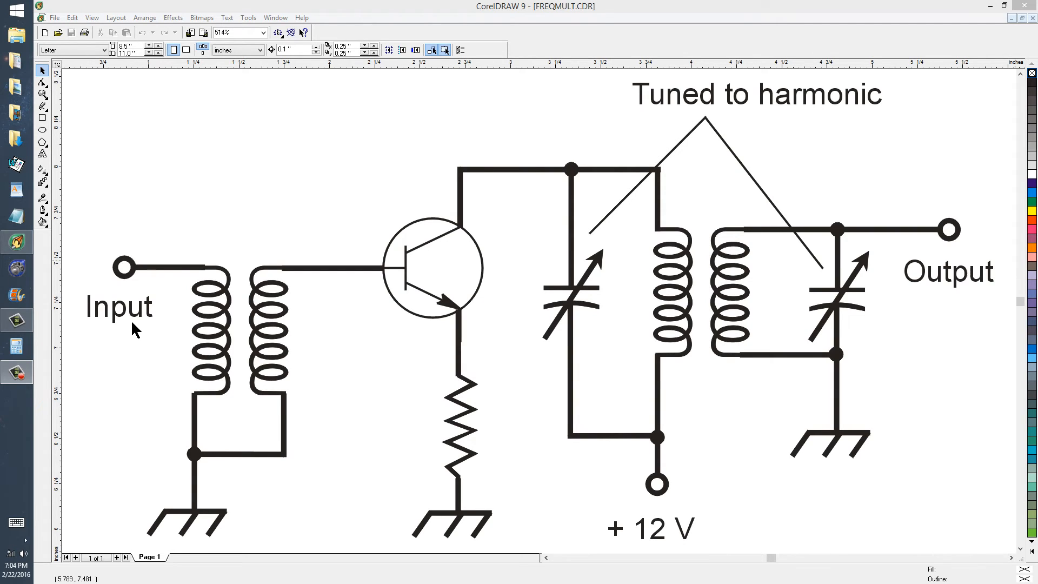
pyautogui.moveTo(355, 296)
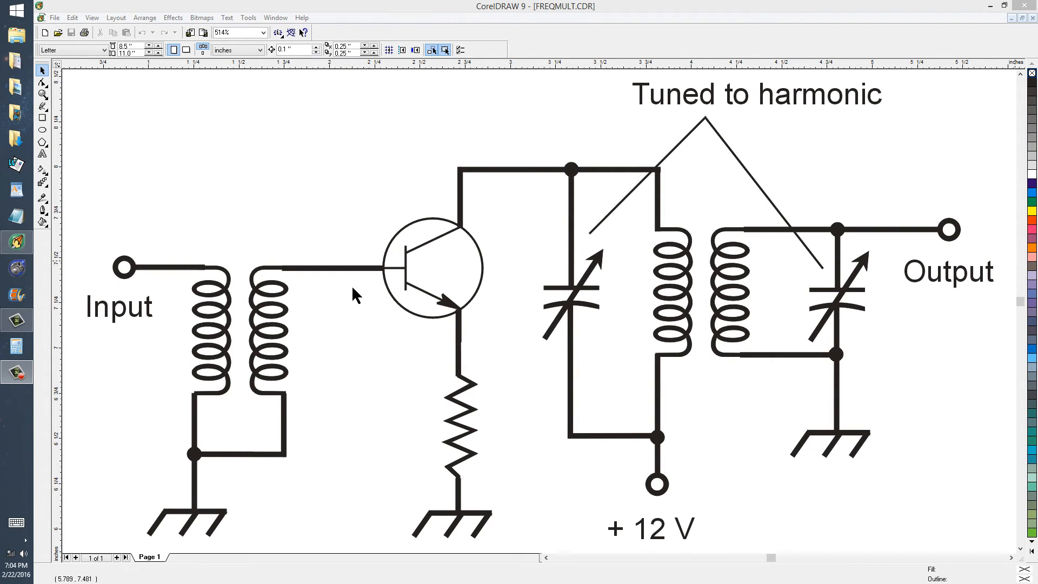
pyautogui.moveTo(400, 281)
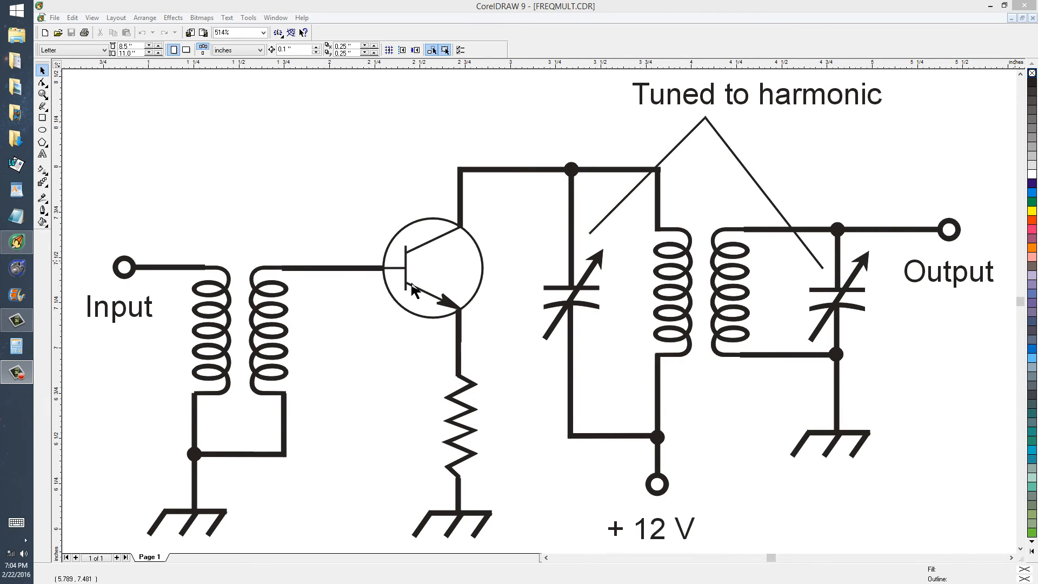
pyautogui.moveTo(476, 258)
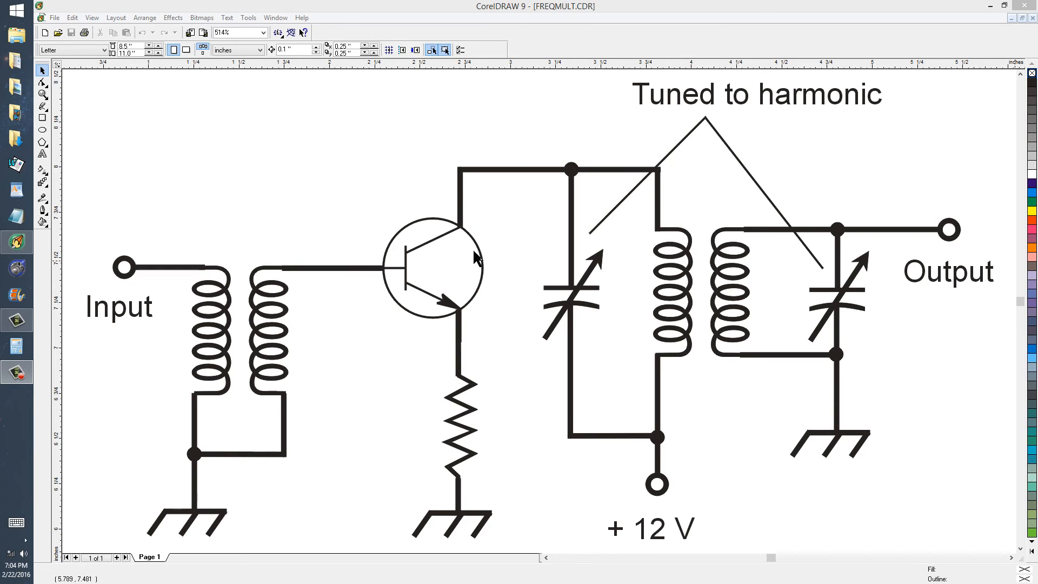
pyautogui.moveTo(403, 319)
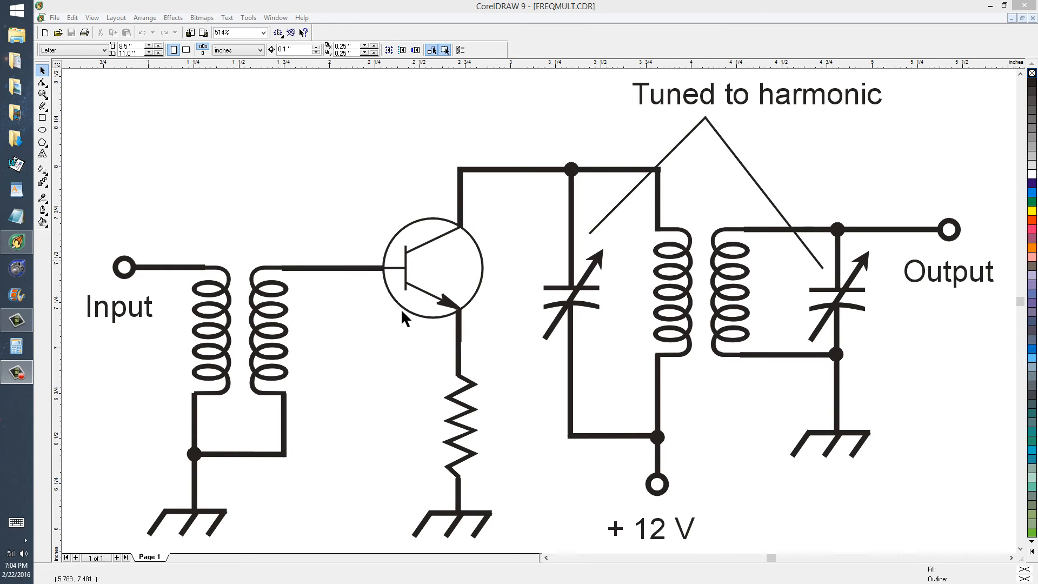
pyautogui.moveTo(588, 190)
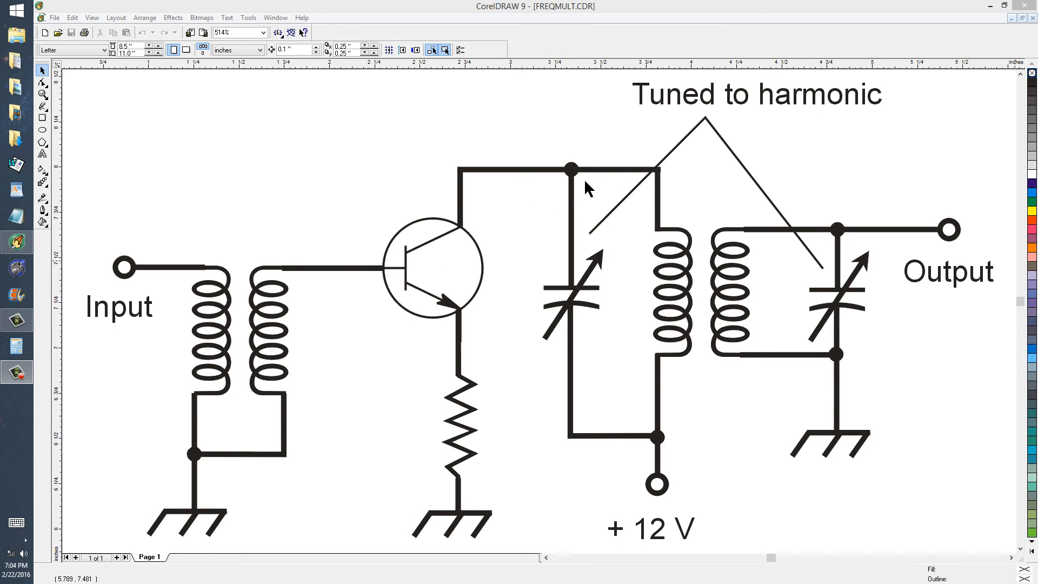
pyautogui.moveTo(605, 192)
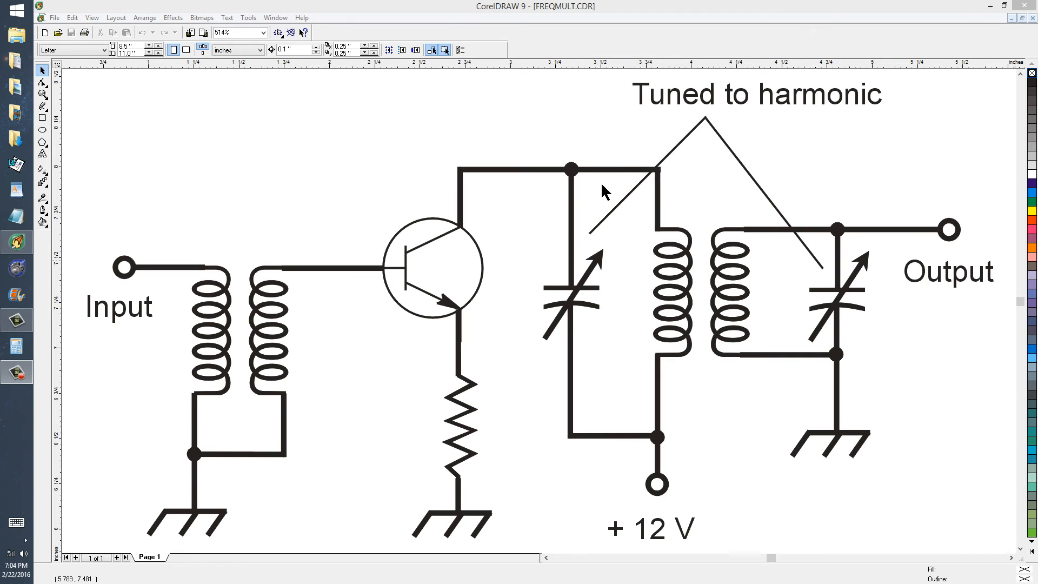
pyautogui.moveTo(702, 264)
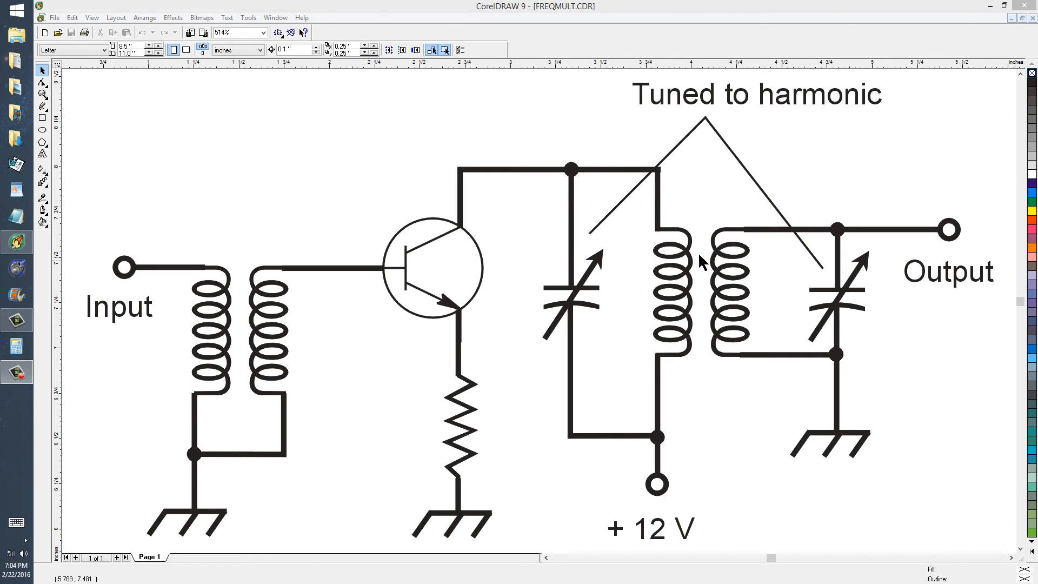
pyautogui.moveTo(615, 331)
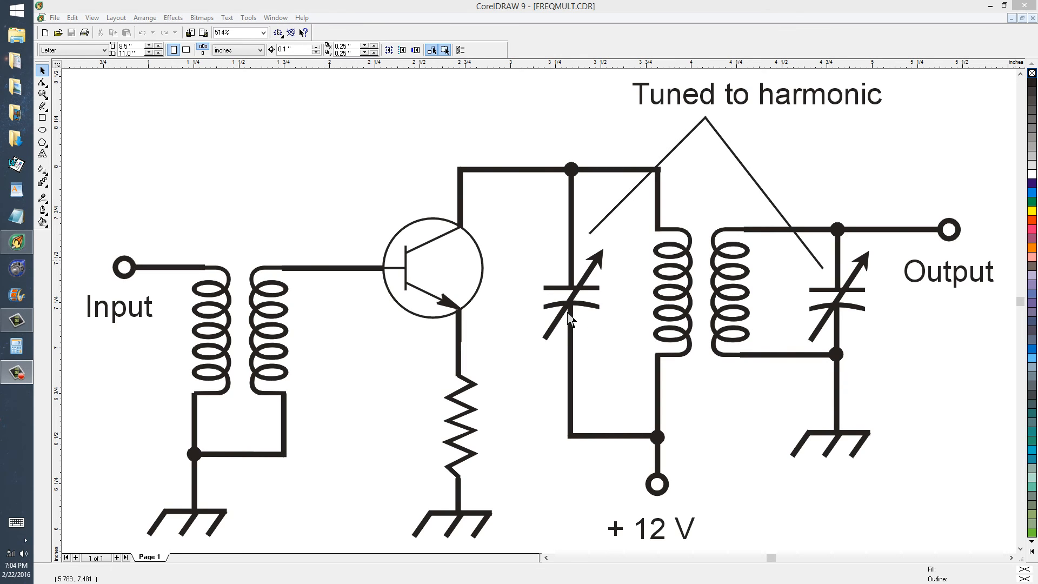
pyautogui.moveTo(812, 311)
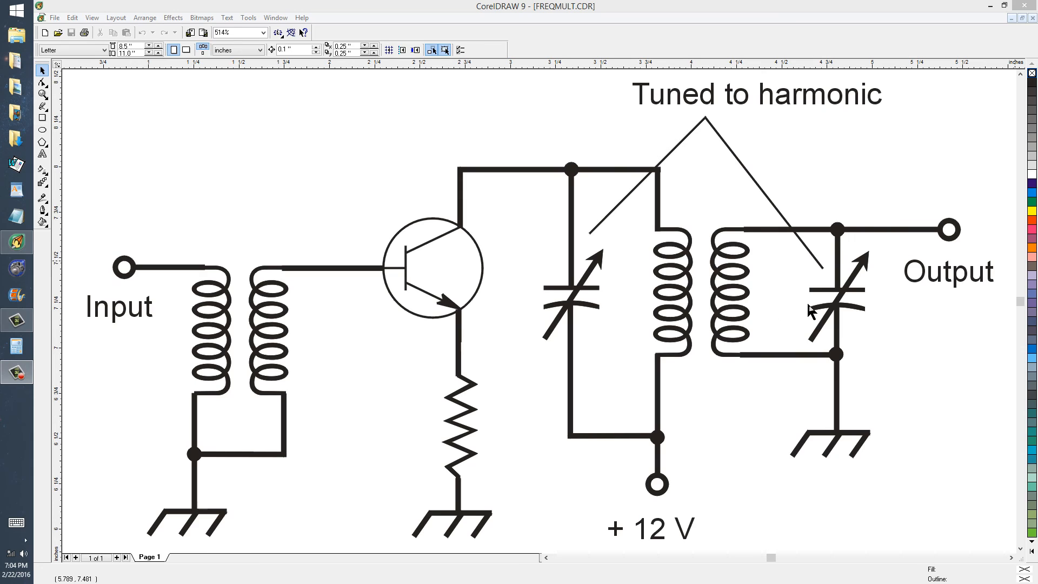
pyautogui.moveTo(813, 311)
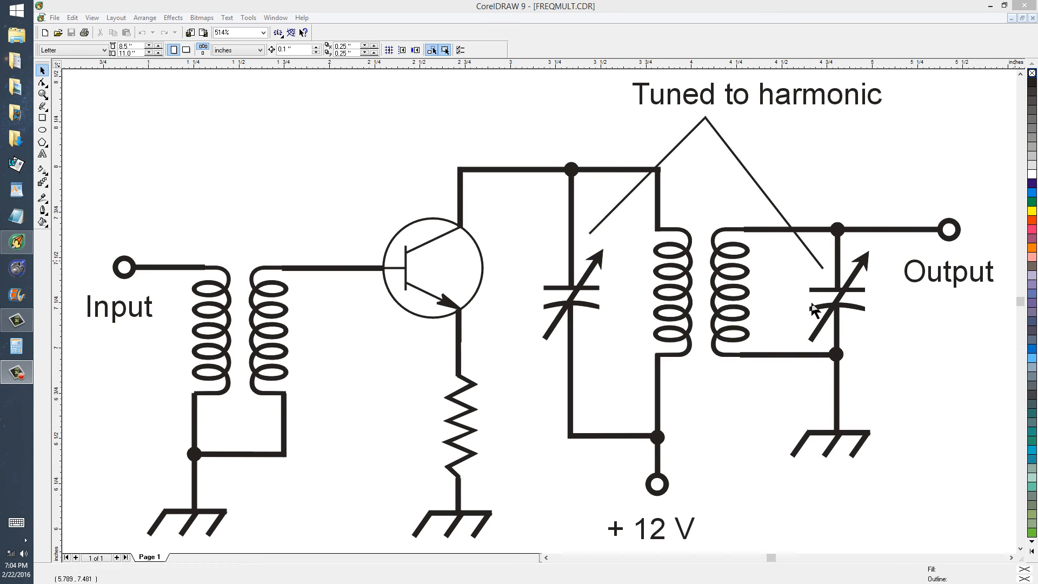